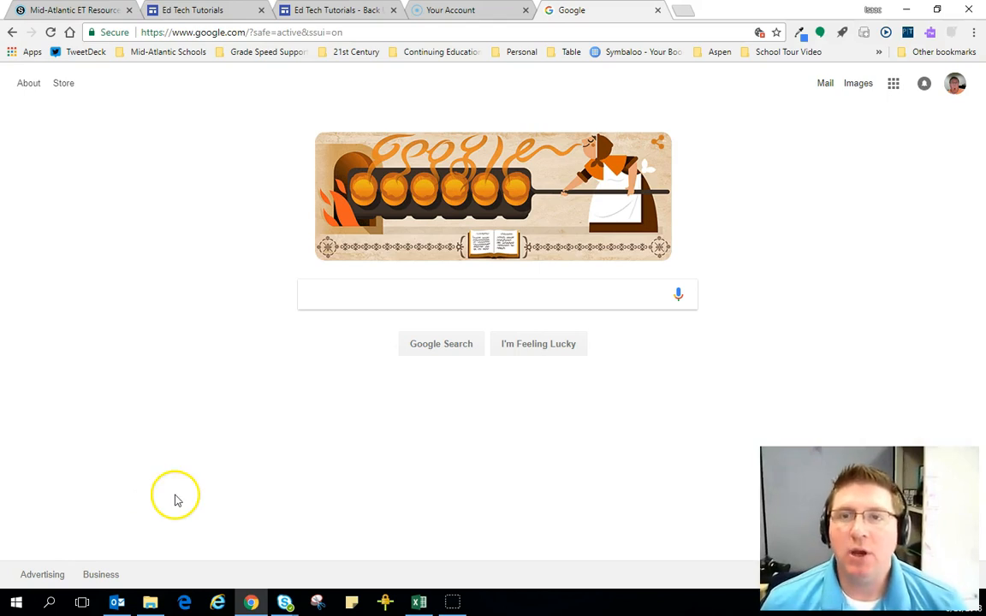
mouse_move(192, 488)
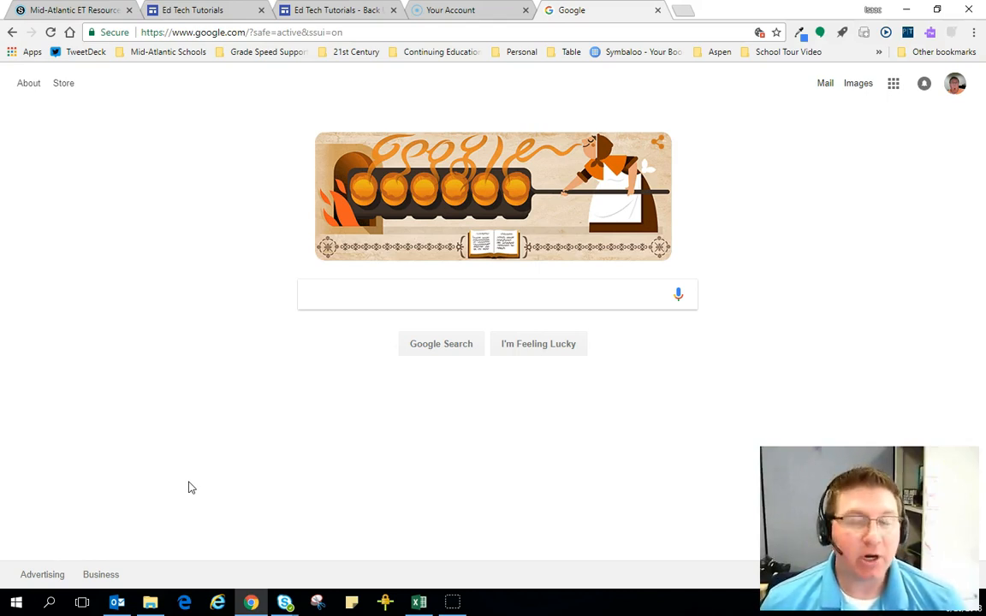
mouse_move(206, 75)
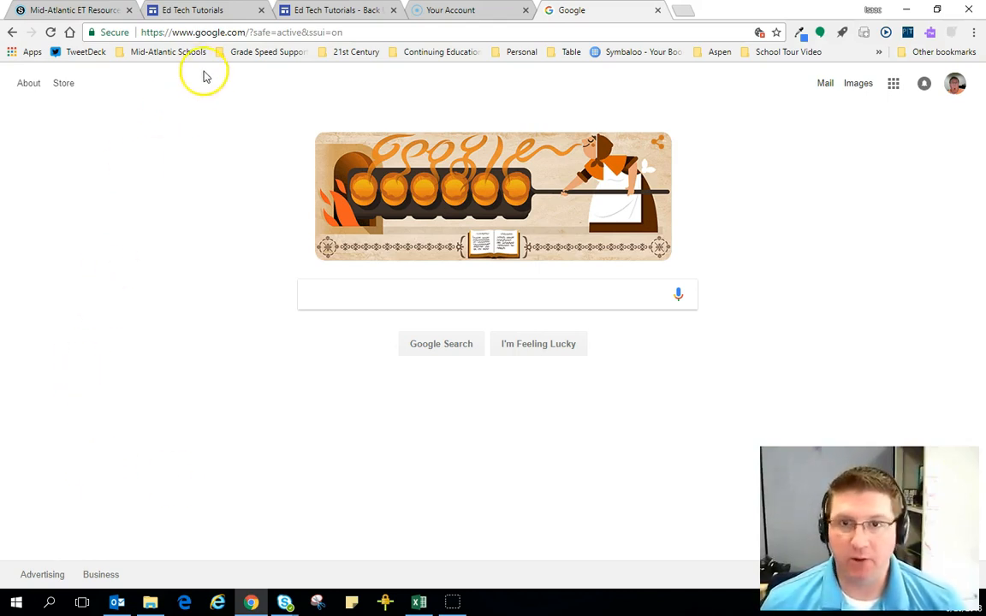
Expand the Bookmarks submenu from Chrome's three-dot menu
click(978, 31)
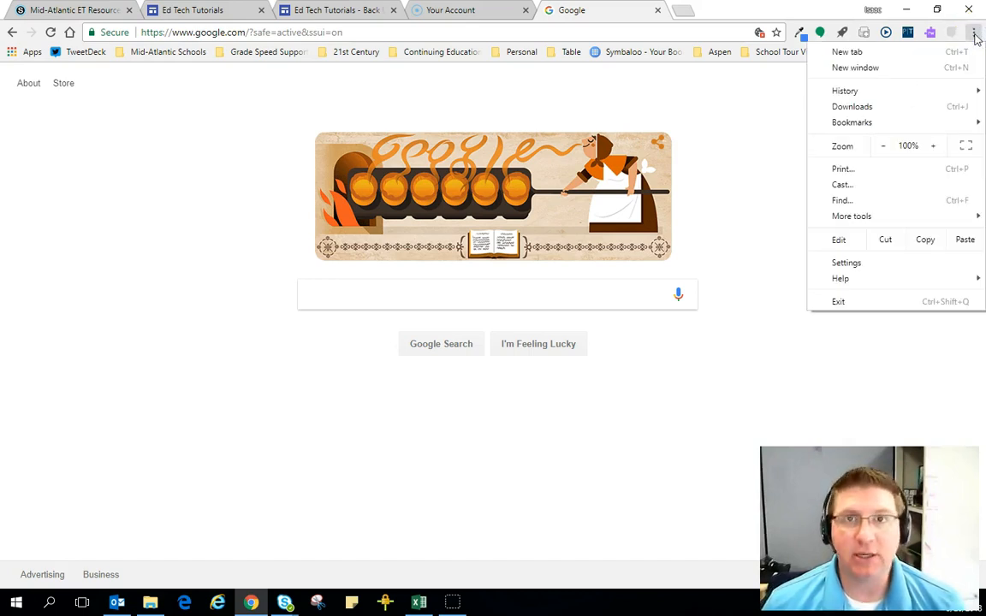
click(853, 123)
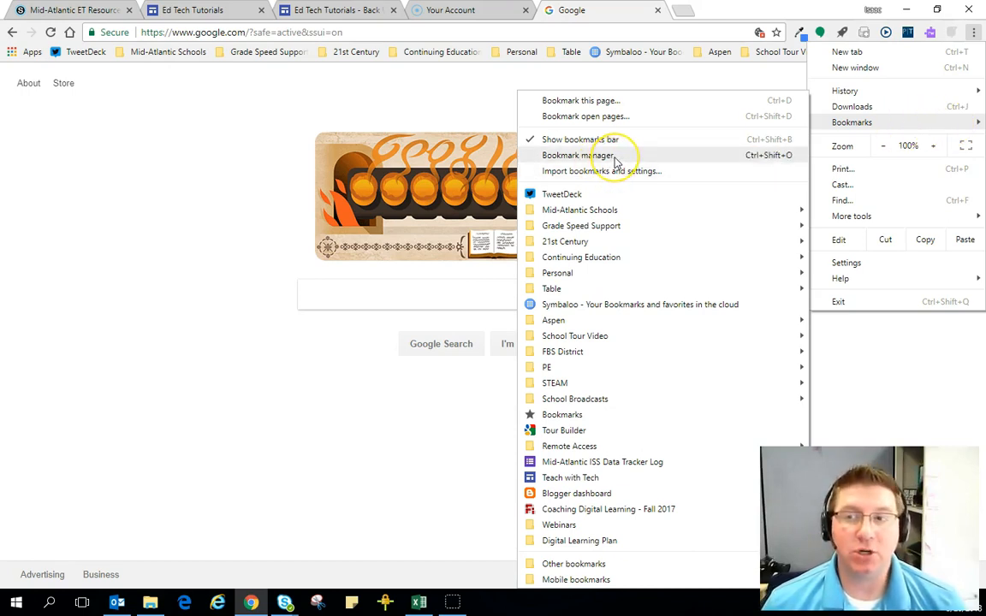
mouse_move(601, 171)
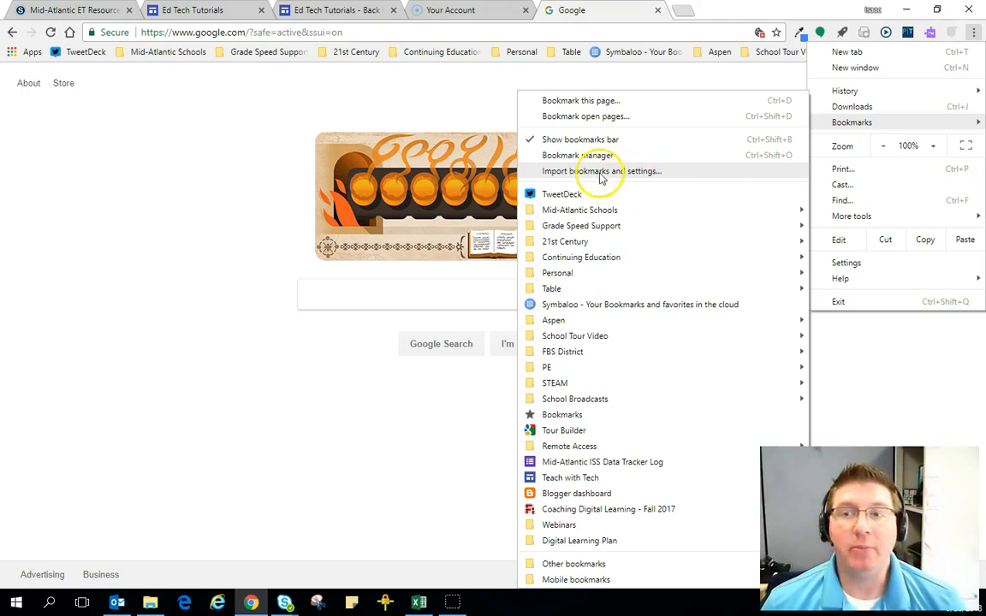
Show the Bookmark Manager's organize menu with its import and export options
click(577, 155)
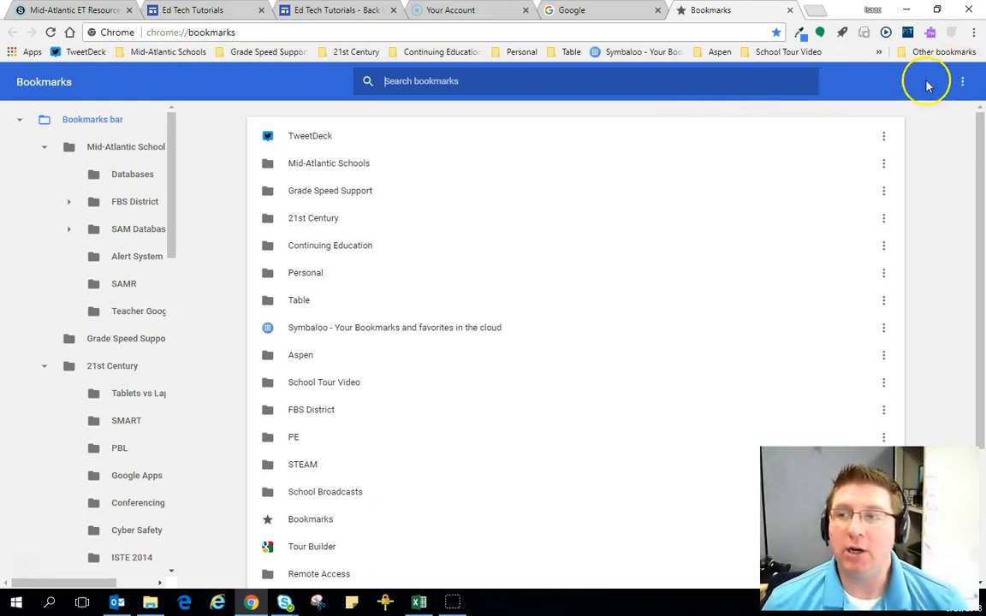
click(962, 82)
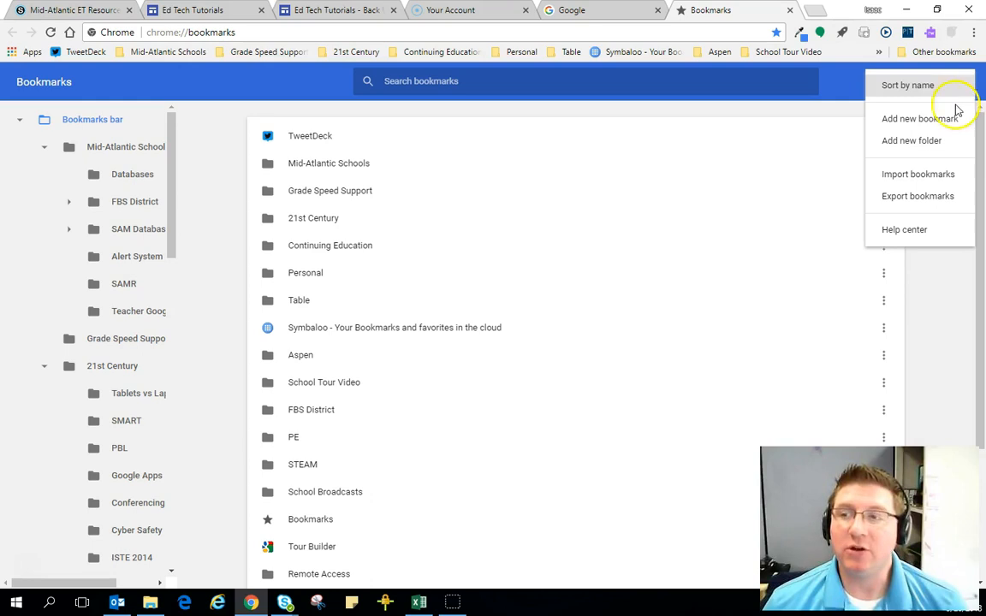
mouse_move(917, 175)
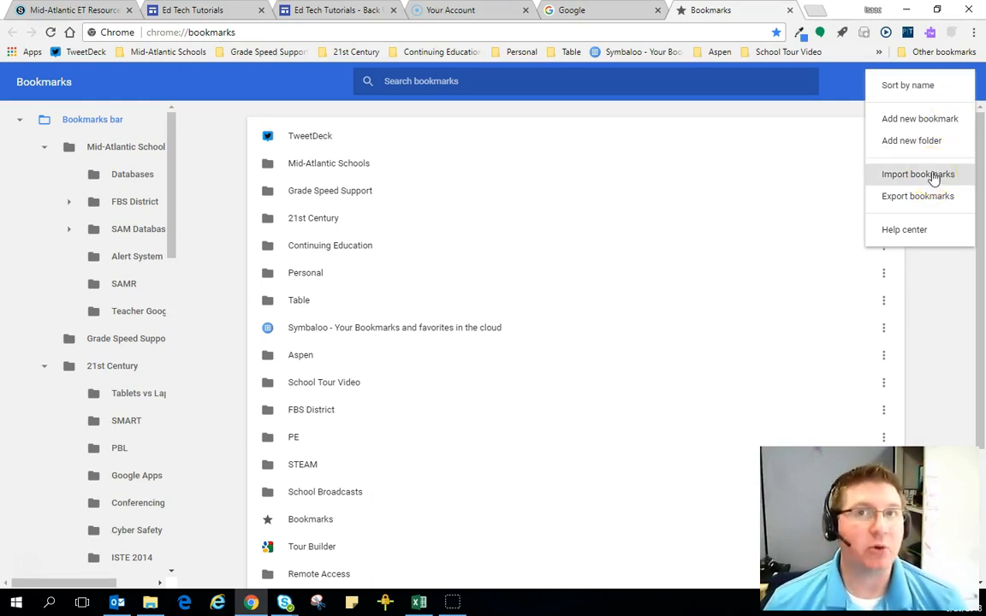
Choose the Chrome bookmarks_3_28_18 HTML backup on the Desktop as the import file
click(917, 175)
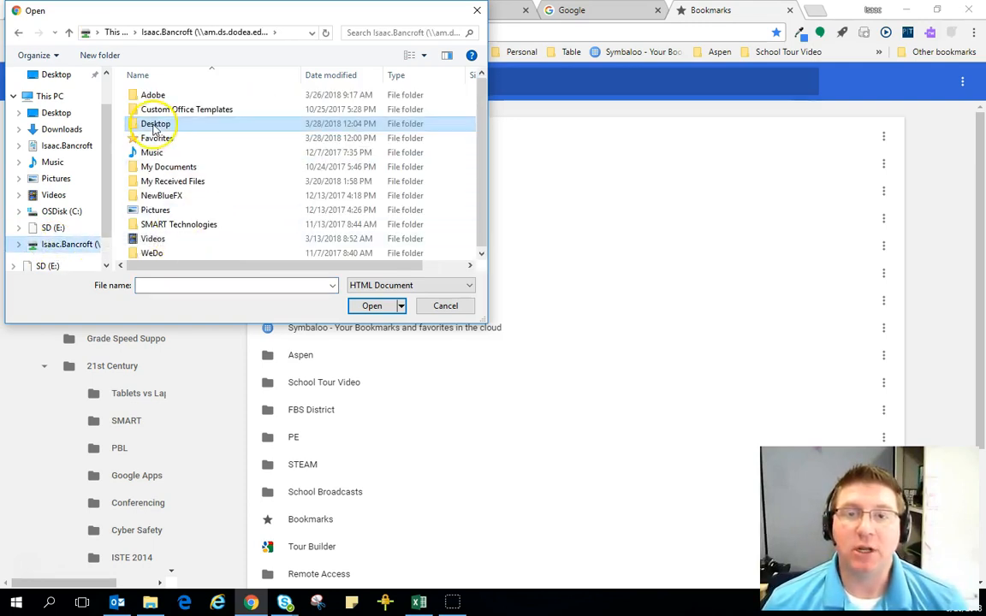
double_click(155, 123)
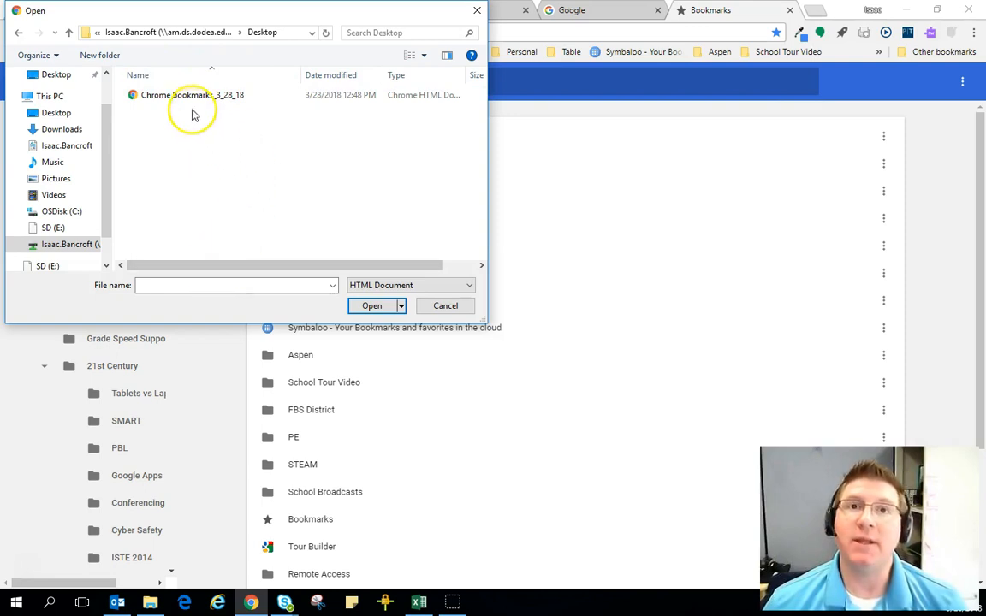
click(191, 94)
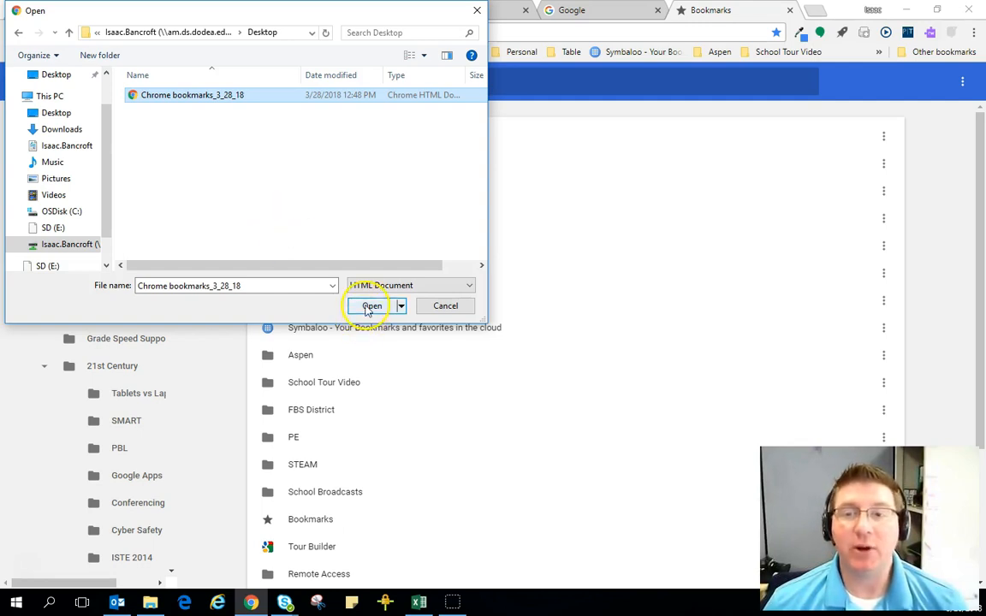
Import the selected bookmarks HTML file into Chrome
click(372, 304)
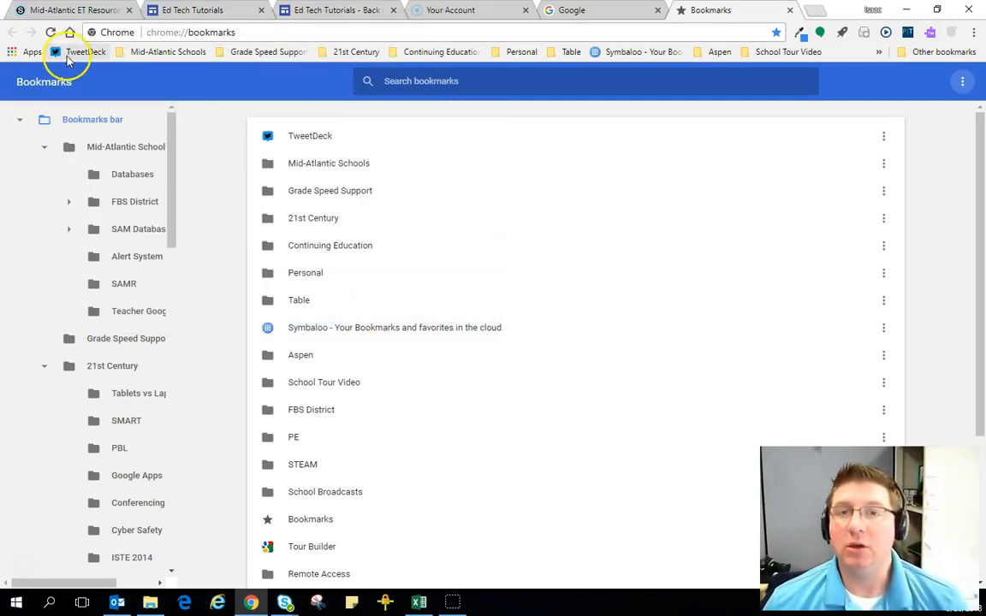
mouse_move(157, 51)
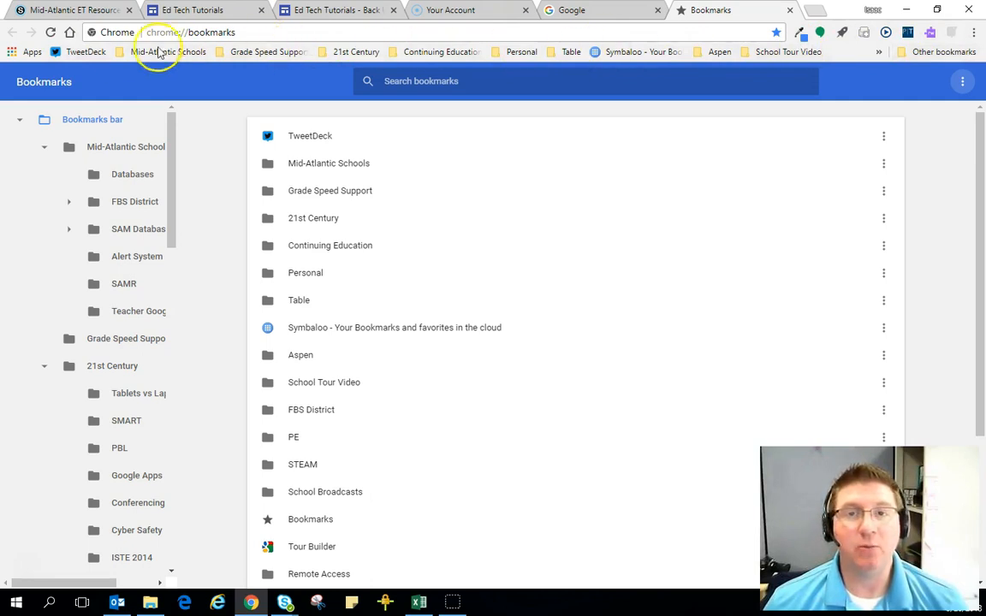
mouse_move(888, 62)
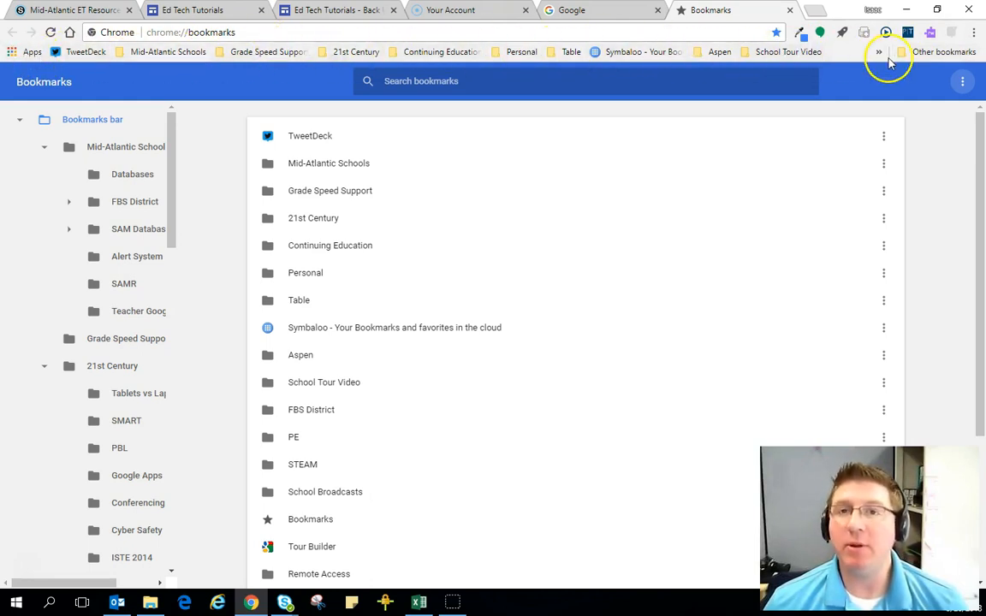